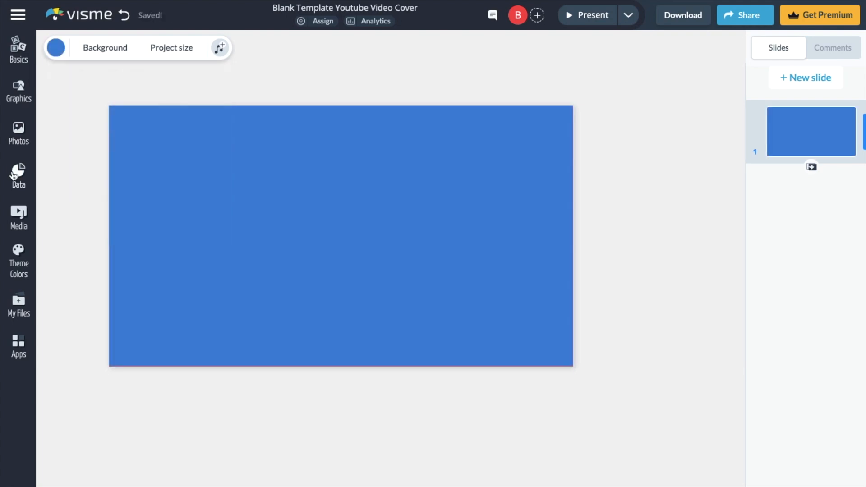
# Add the orange 3D cone from Basic Shapes in the 3D Graphics library onto the slide
pyautogui.click(18, 91)
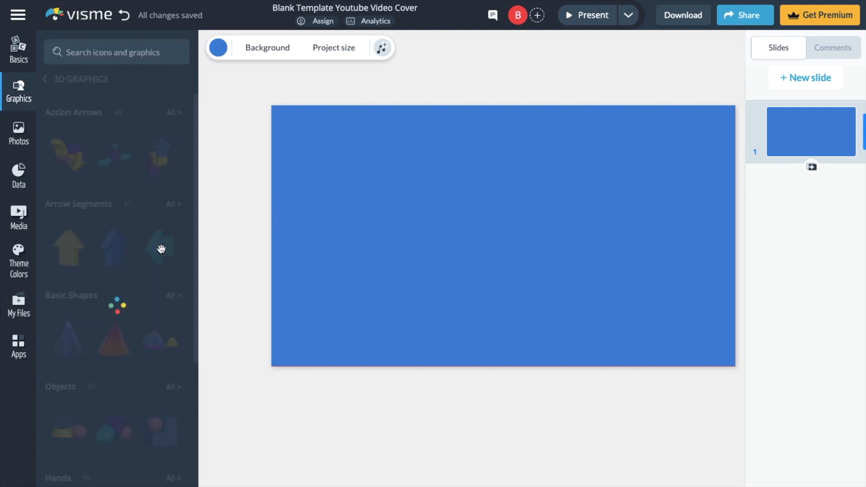
pyautogui.scroll(-3)
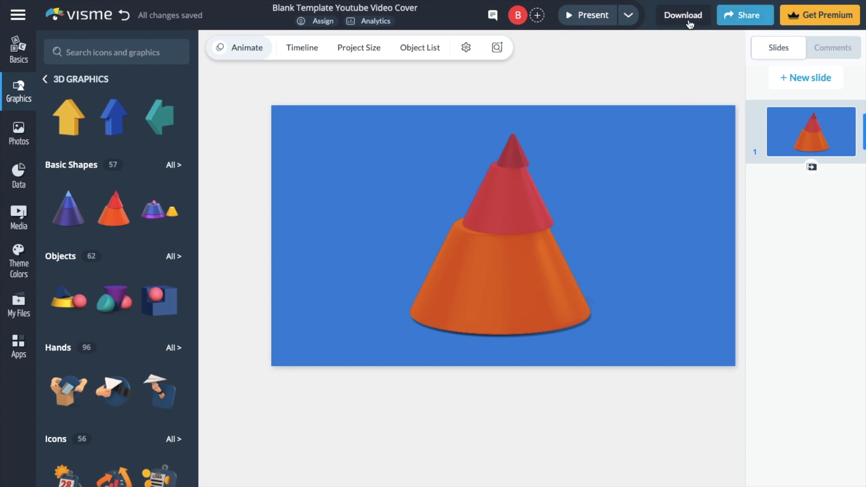
# Bring up the Download dialog for the cone video cover
pyautogui.click(682, 15)
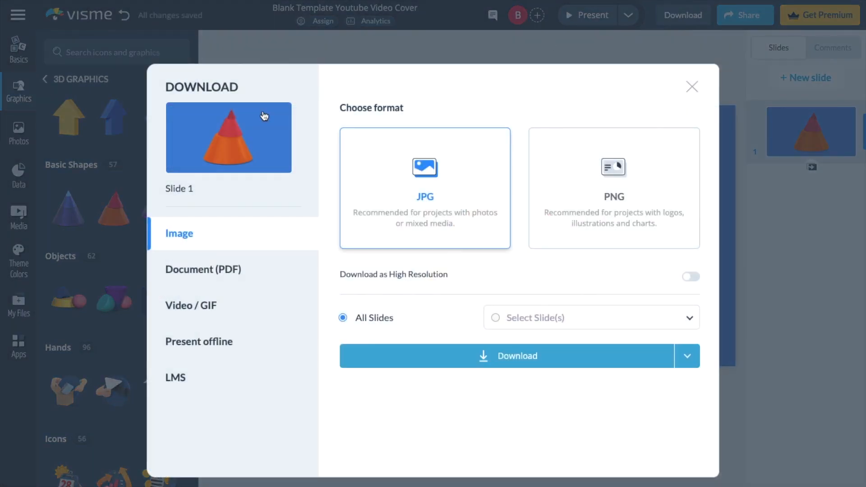
pyautogui.moveTo(425, 193)
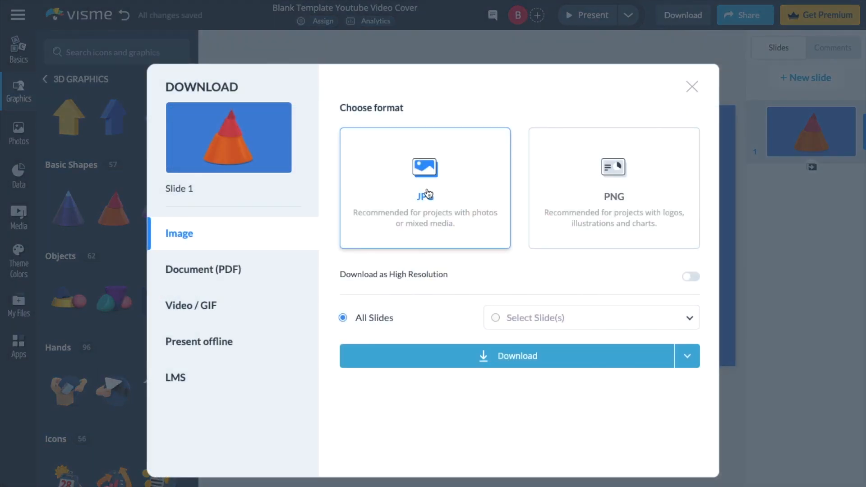
pyautogui.moveTo(611, 211)
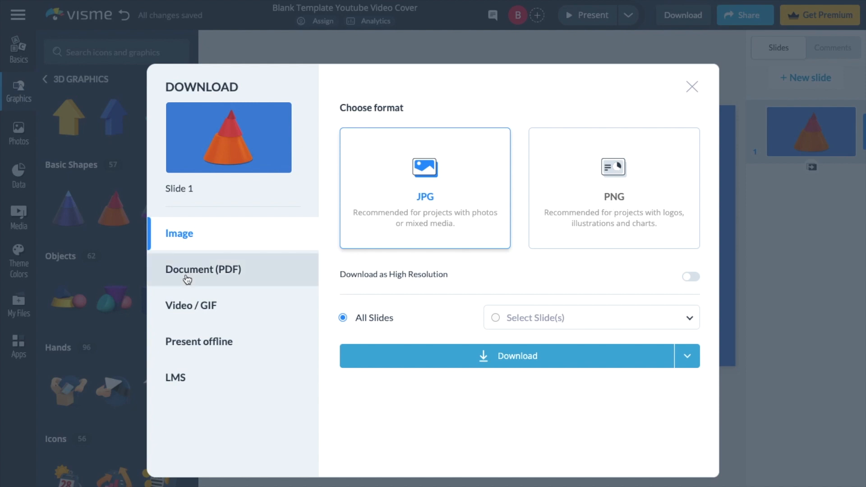
pyautogui.moveTo(208, 271)
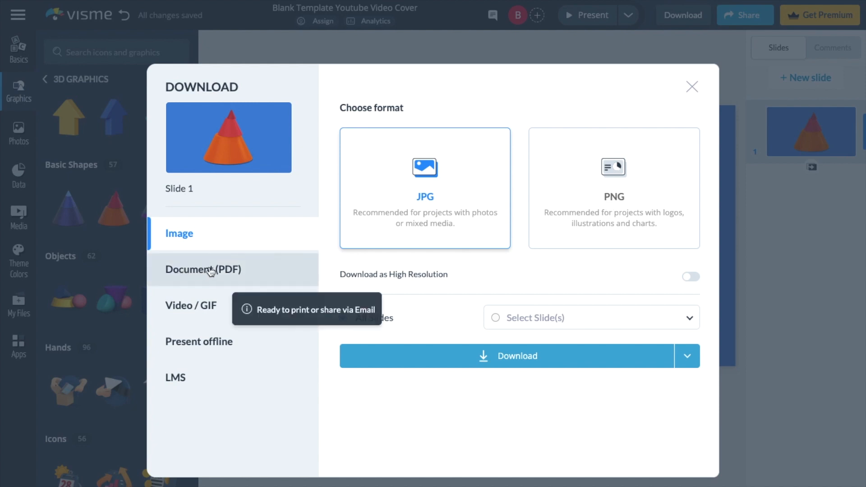
# Choose Document (PDF) as the download format, keeping PDF for all slides
pyautogui.click(203, 269)
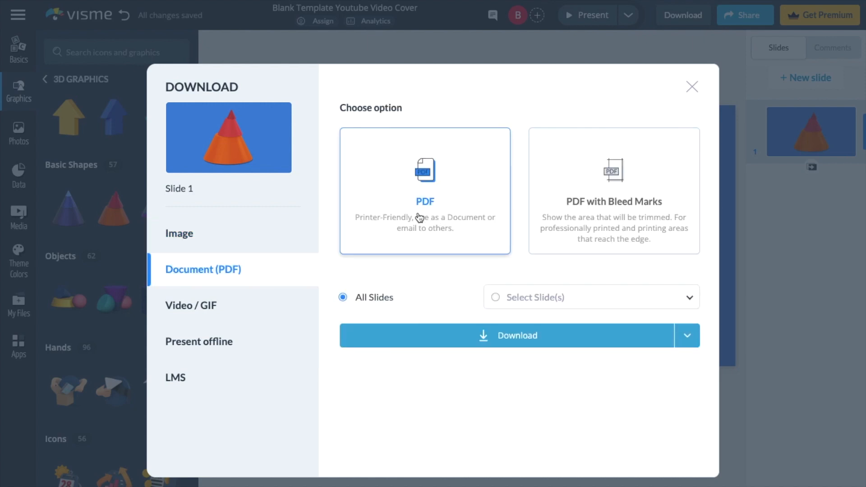
pyautogui.moveTo(607, 216)
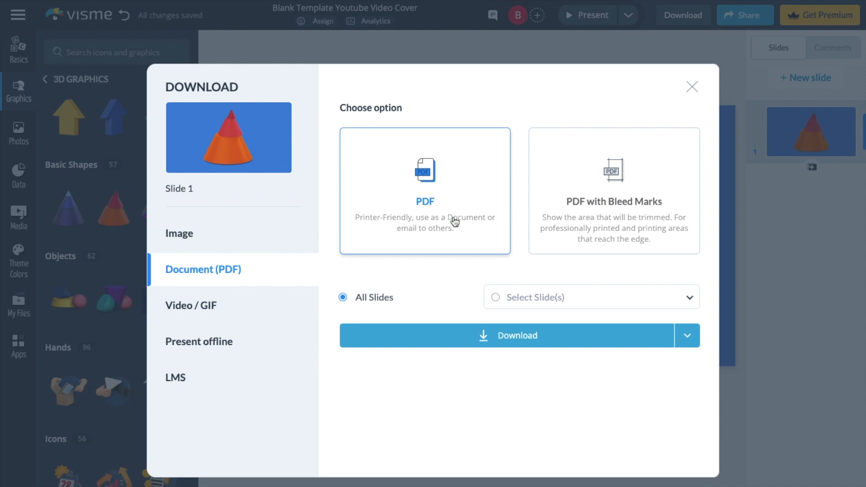
pyautogui.moveTo(513, 338)
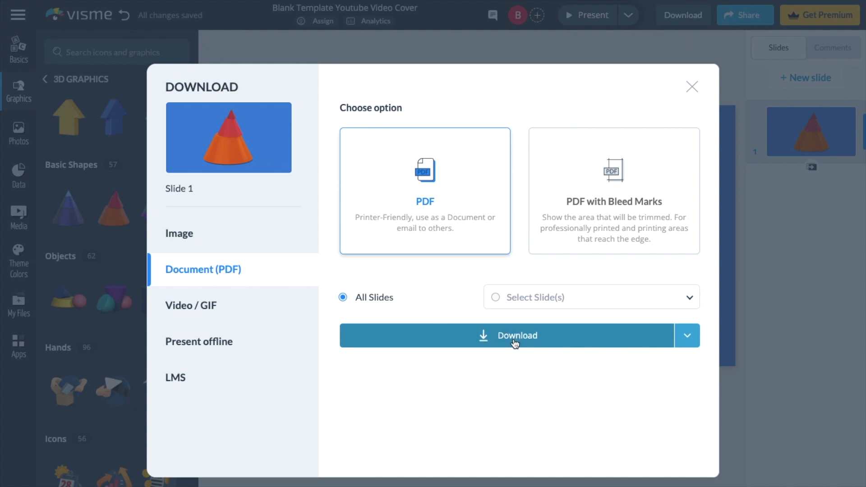